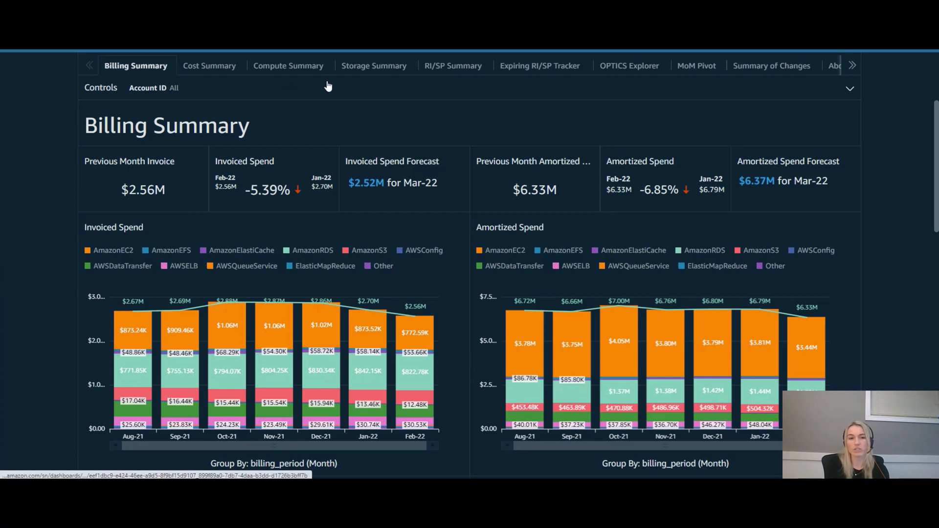
{"action": "mouse_move", "coordinate": [374, 65]}
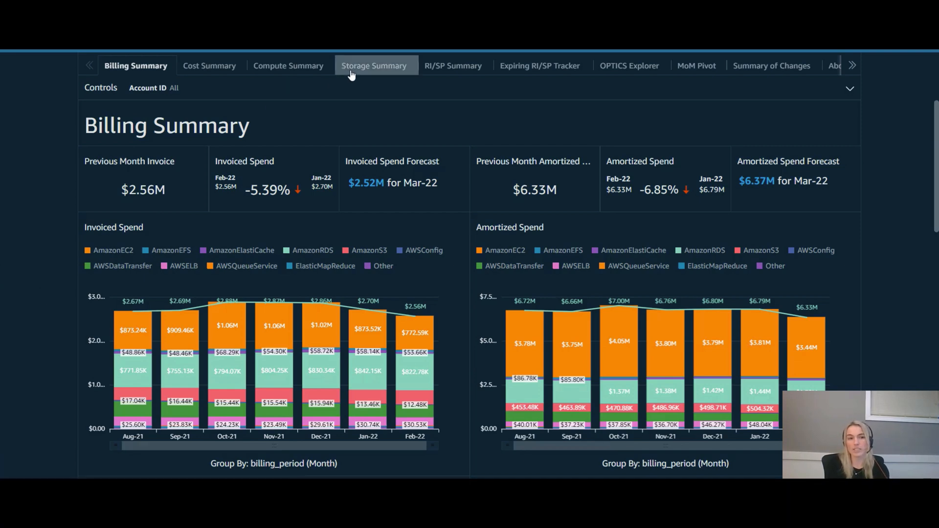
Open the Storage Summary sheet showing S3 and EBS storage spend, coverage and unit cost
{"action": "left_click", "coordinate": [374, 65]}
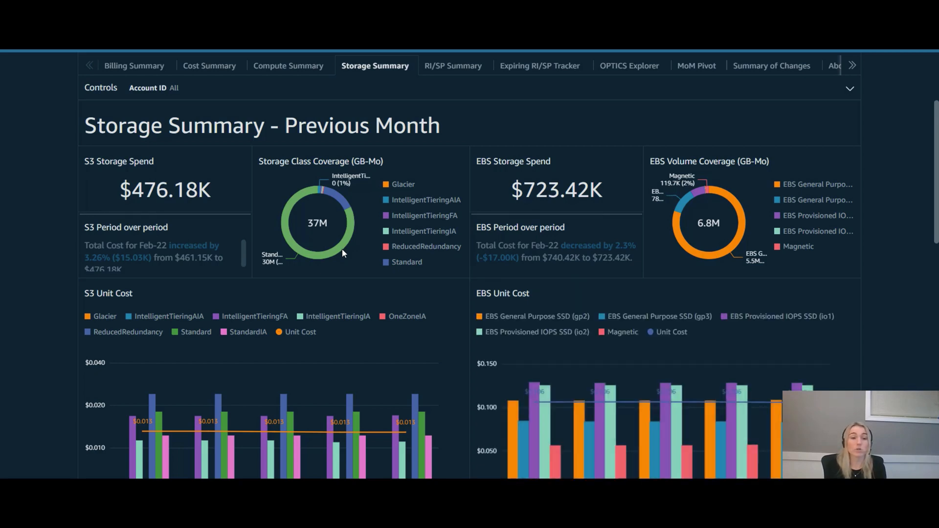
{"action": "mouse_move", "coordinate": [345, 251]}
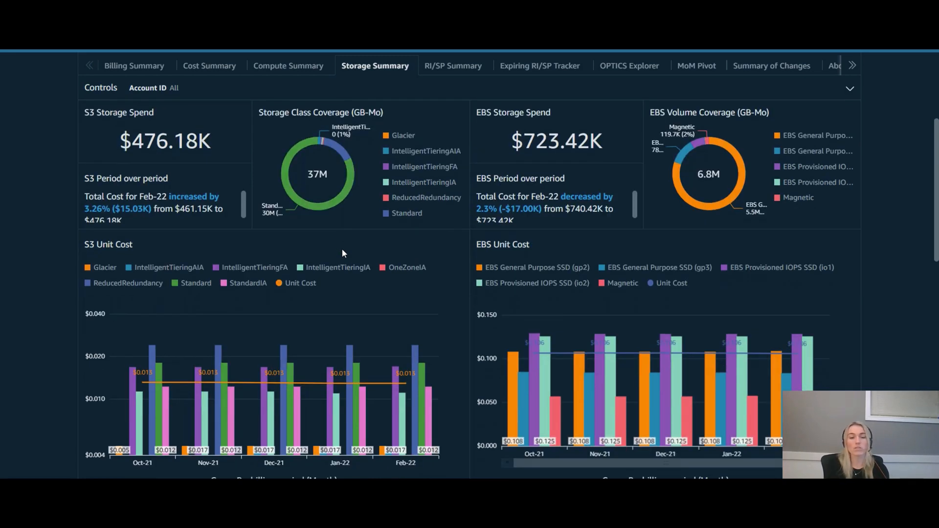
Scroll through the S3 and EBS storage spend charts toward the KPI Tracker dashboard
{"action": "scroll", "scroll_direction": "down", "scroll_amount": 3}
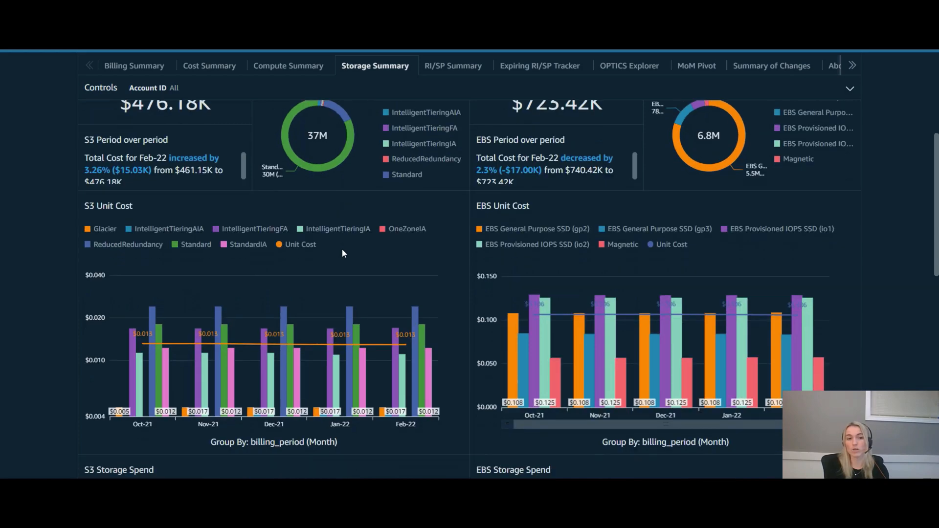
{"action": "scroll", "scroll_direction": "down", "scroll_amount": 3}
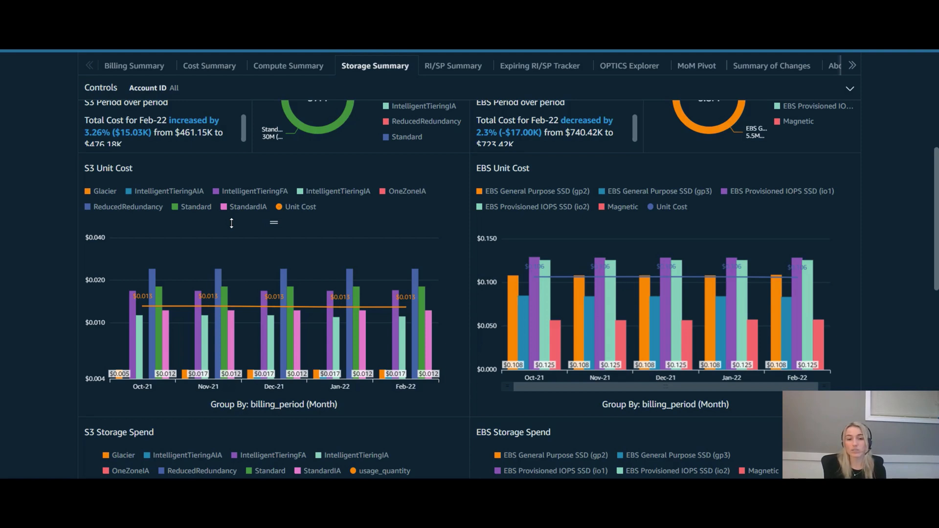
{"action": "scroll", "scroll_direction": "down", "scroll_amount": 3}
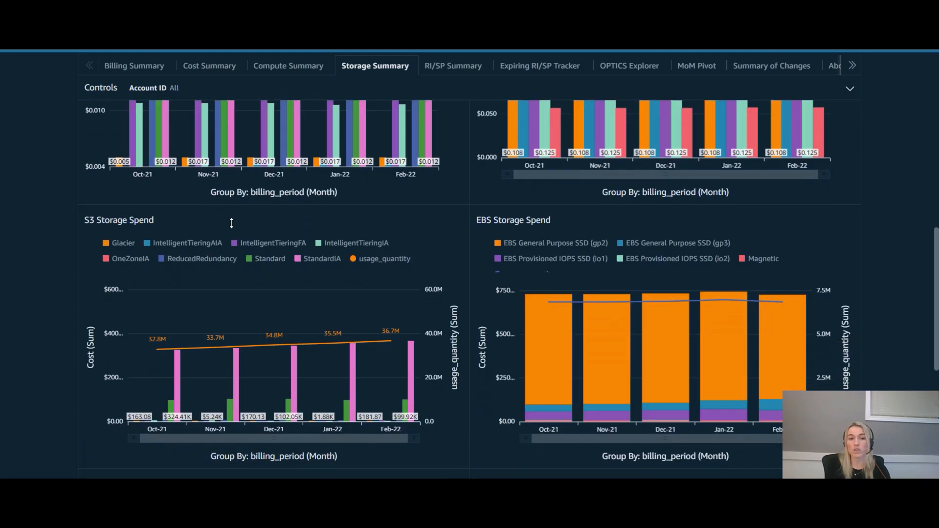
{"action": "scroll", "scroll_direction": "down", "scroll_amount": 3}
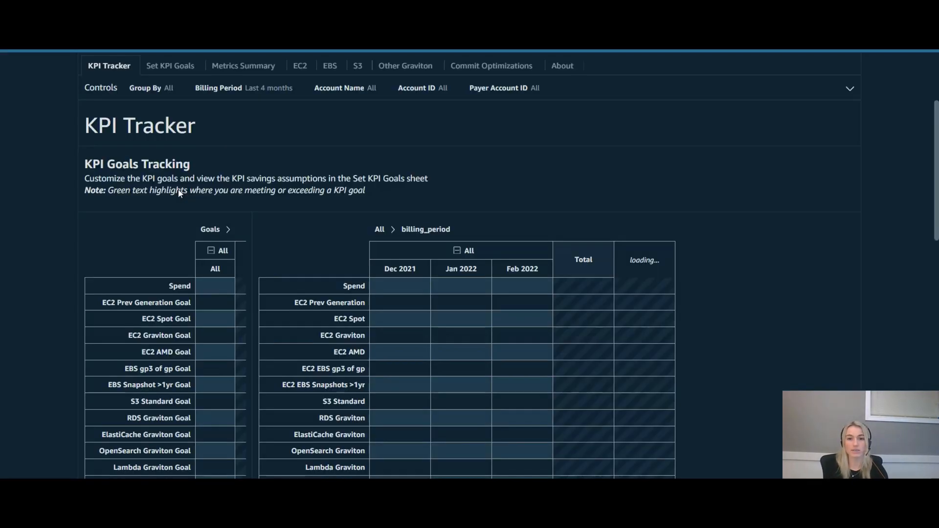
Open the S3 Storage sheet and scroll to the last-request charts and spend table
{"action": "left_click", "coordinate": [357, 65]}
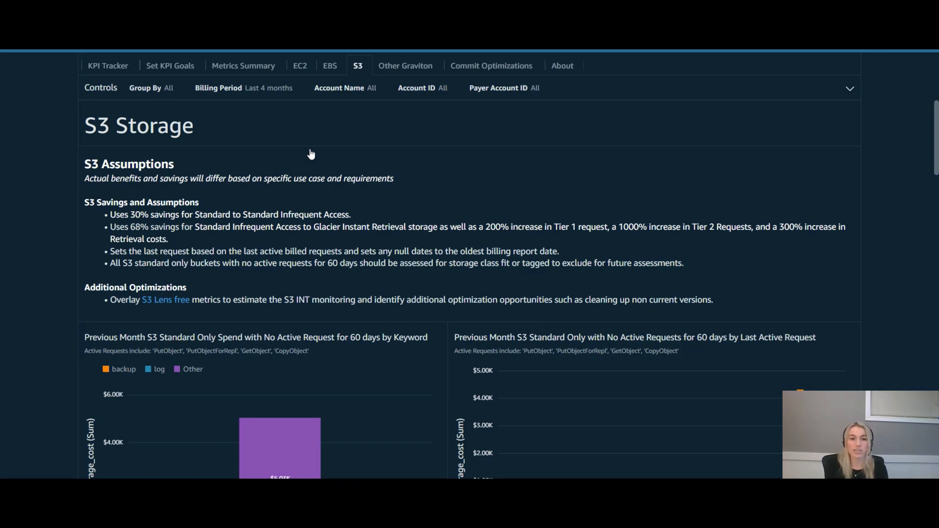
{"action": "scroll", "scroll_direction": "down", "scroll_amount": 3}
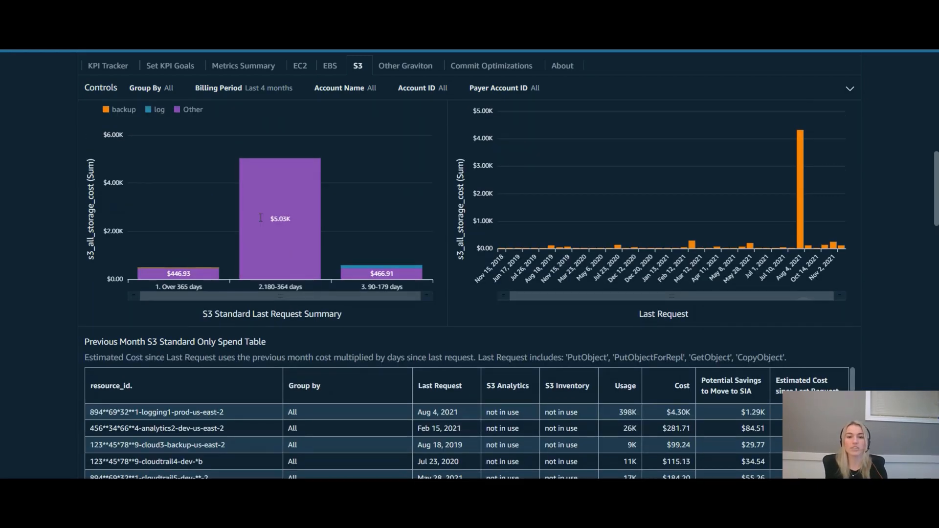
{"action": "scroll", "scroll_direction": "down", "scroll_amount": 3}
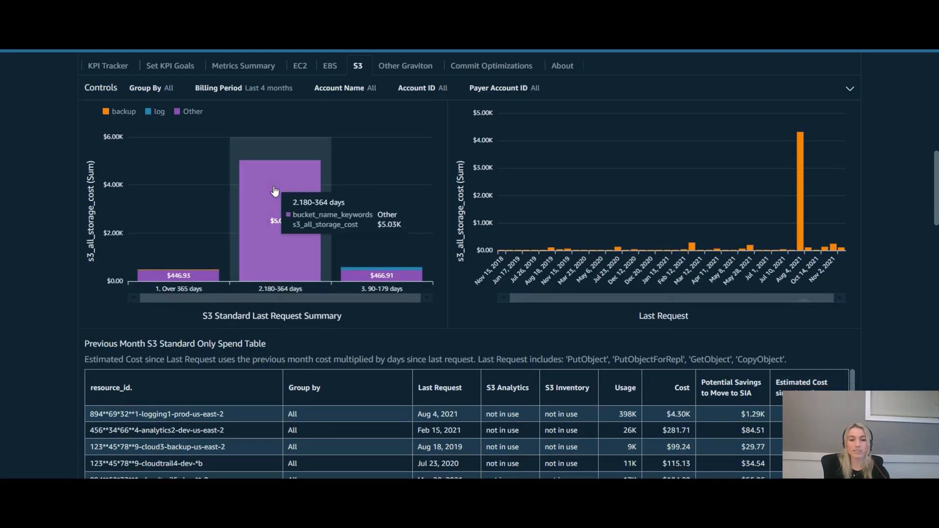
{"action": "mouse_move", "coordinate": [318, 376]}
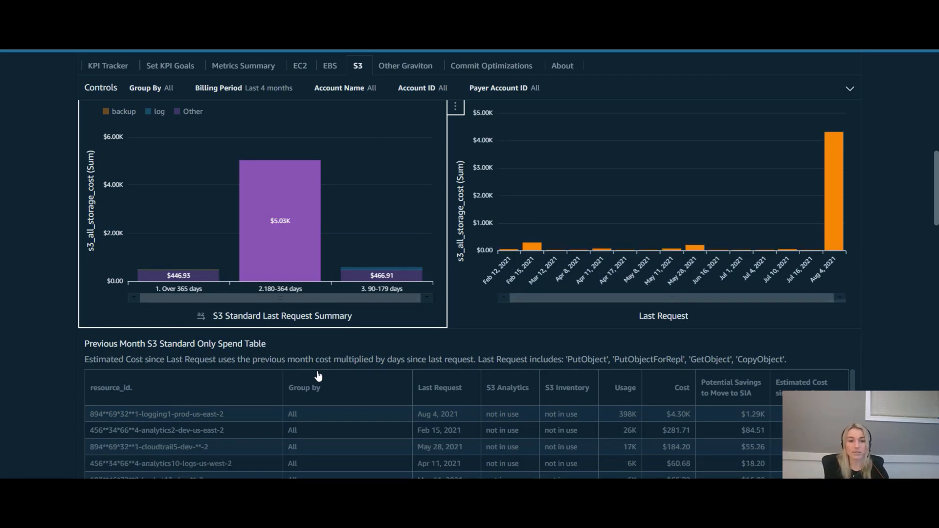
Scroll to the S3 spend table filtered to buckets last requested 180–364 days ago
{"action": "scroll", "scroll_direction": "down", "scroll_amount": 3}
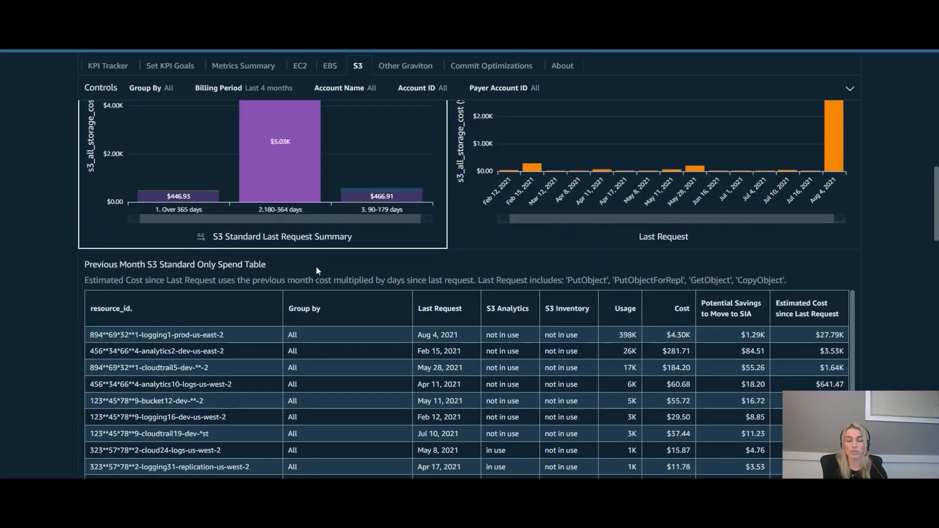
{"action": "scroll", "scroll_direction": "down", "scroll_amount": 3}
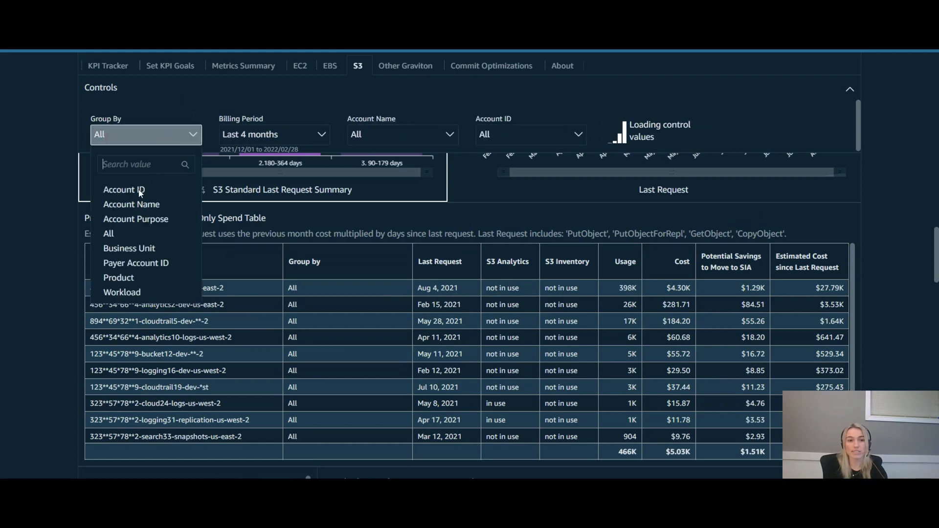
Choose Account ID in the Group By dropdown for the S3 Standard spend table
{"action": "left_click", "coordinate": [123, 189]}
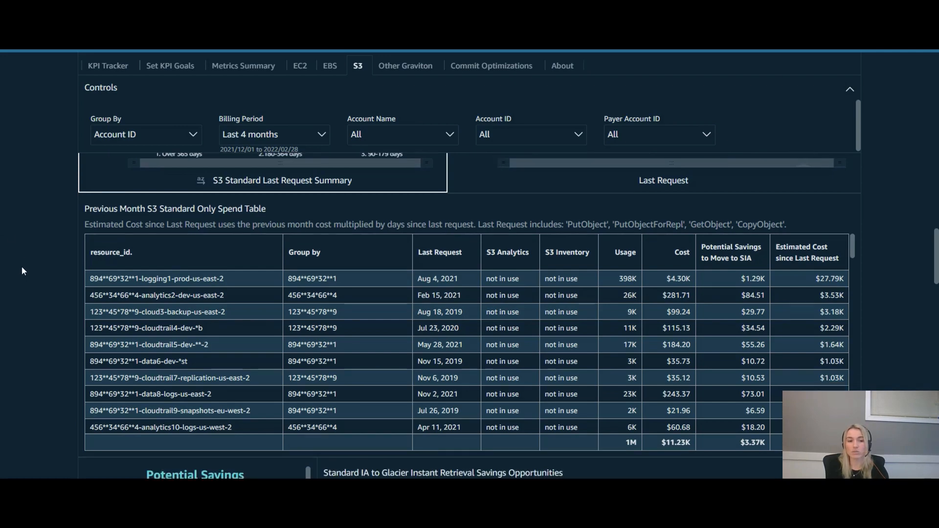
{"action": "scroll", "scroll_direction": "down", "scroll_amount": 3}
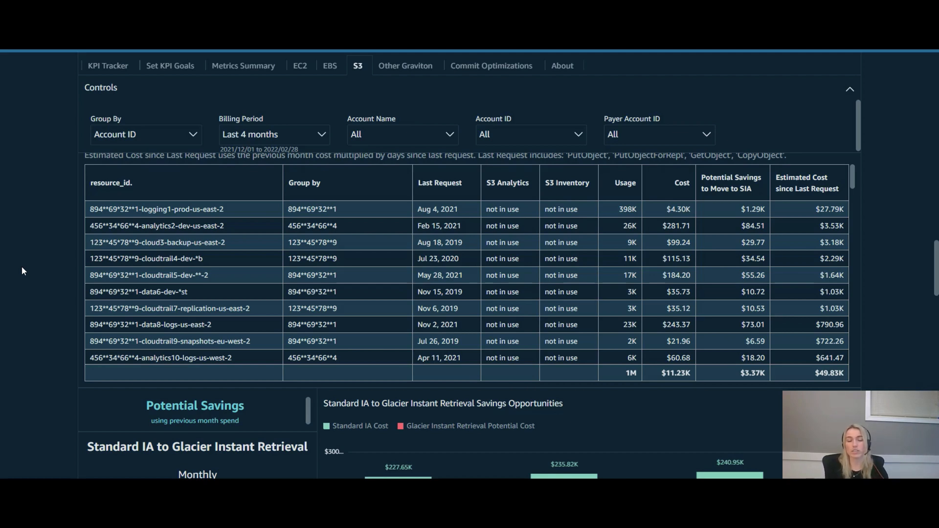
{"action": "scroll", "scroll_direction": "down", "scroll_amount": 3}
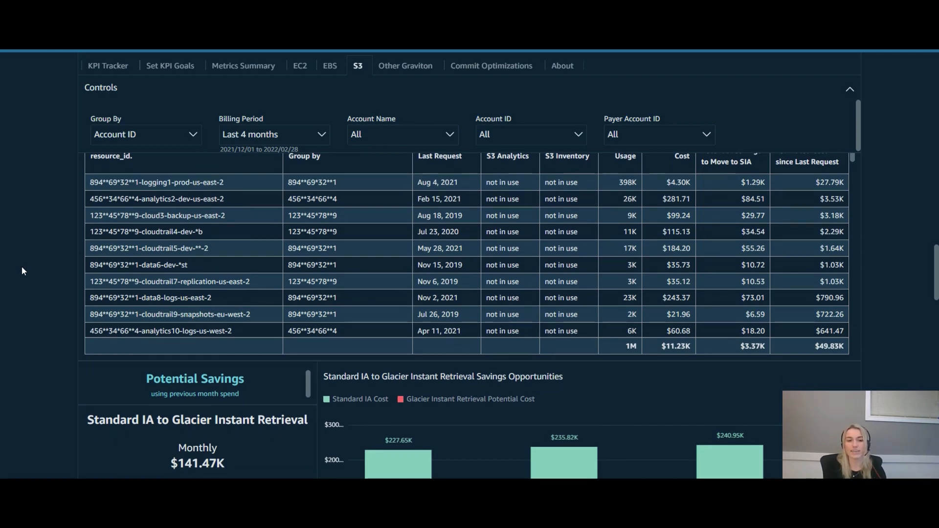
{"action": "scroll", "scroll_direction": "down", "scroll_amount": 3}
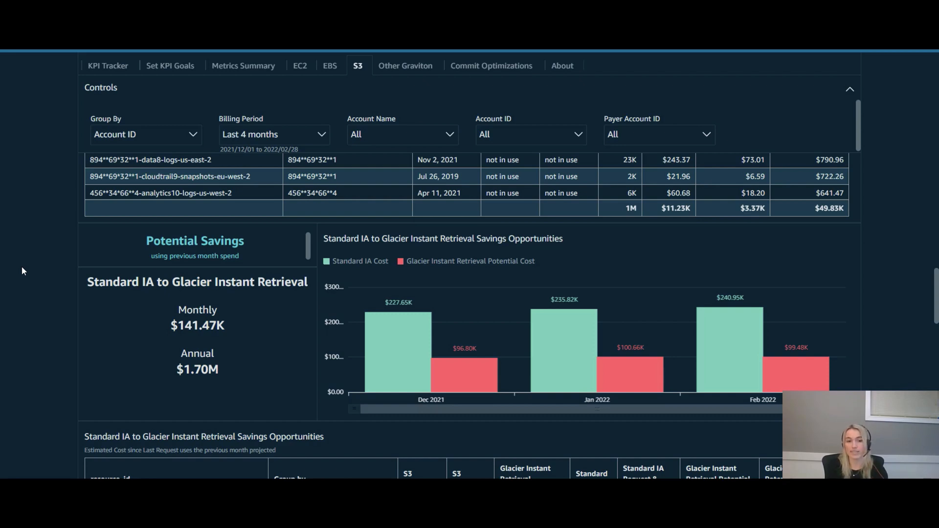
{"action": "mouse_move", "coordinate": [33, 293]}
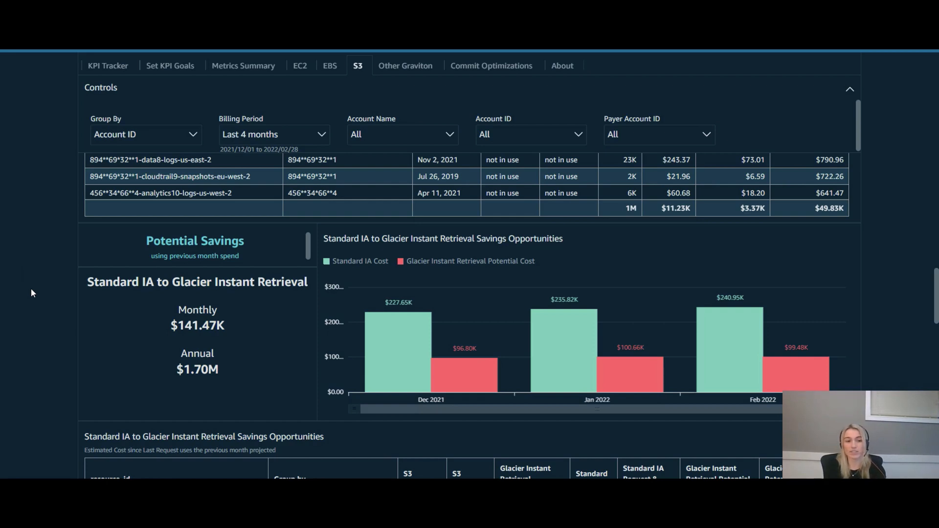
Scroll down the S3 sheet to the Standard IA to Glacier Instant Retrieval opportunities table
{"action": "scroll", "scroll_direction": "down", "scroll_amount": 3}
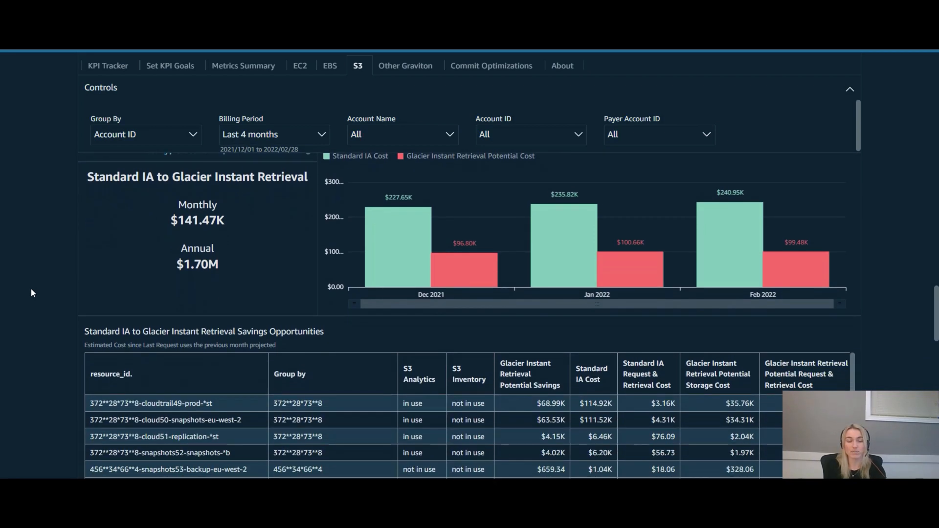
{"action": "scroll", "scroll_direction": "down", "scroll_amount": 3}
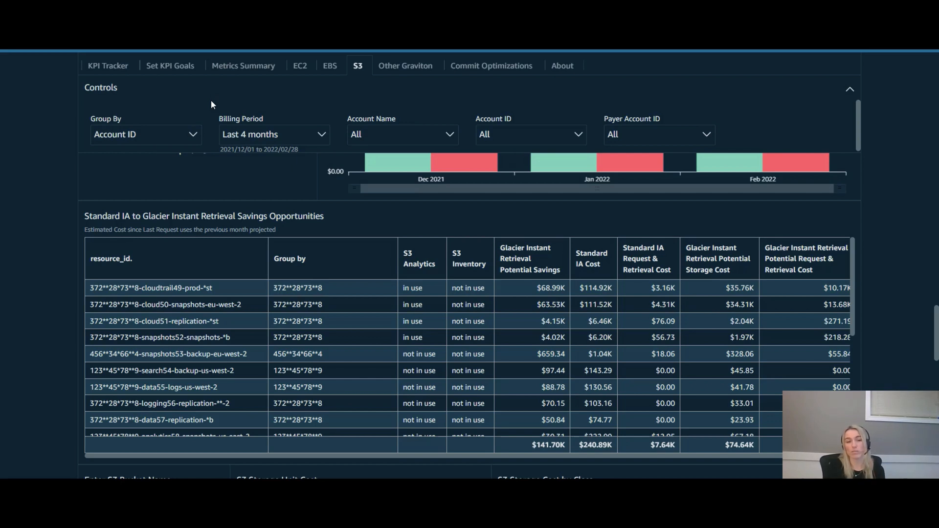
Open the Metrics Summary sheet and scroll to the S3 coverage figures per account
{"action": "left_click", "coordinate": [245, 65]}
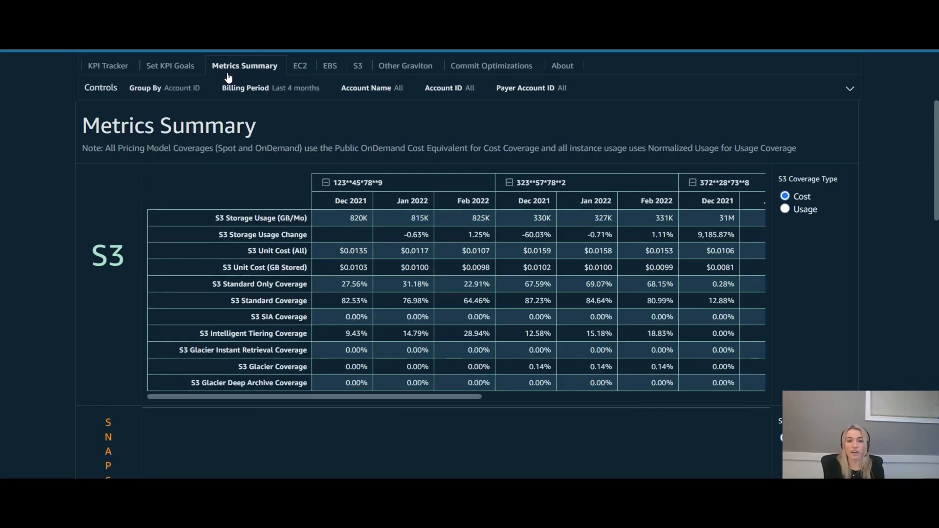
{"action": "scroll", "scroll_direction": "down", "scroll_amount": 3}
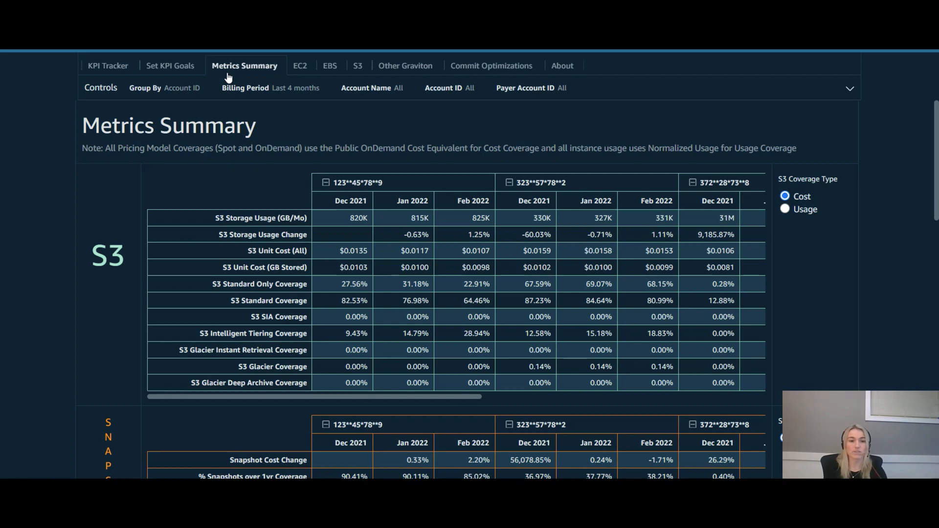
{"action": "mouse_move", "coordinate": [228, 353]}
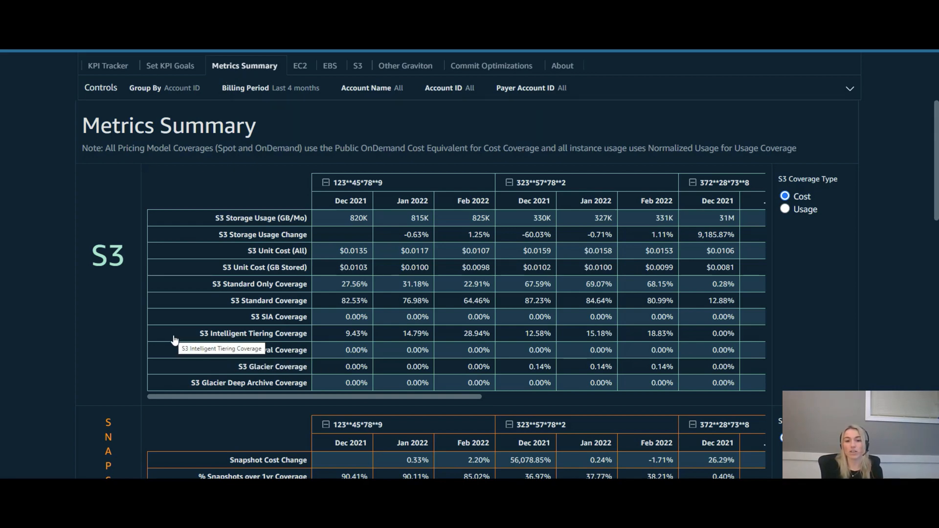
{"action": "mouse_move", "coordinate": [205, 323]}
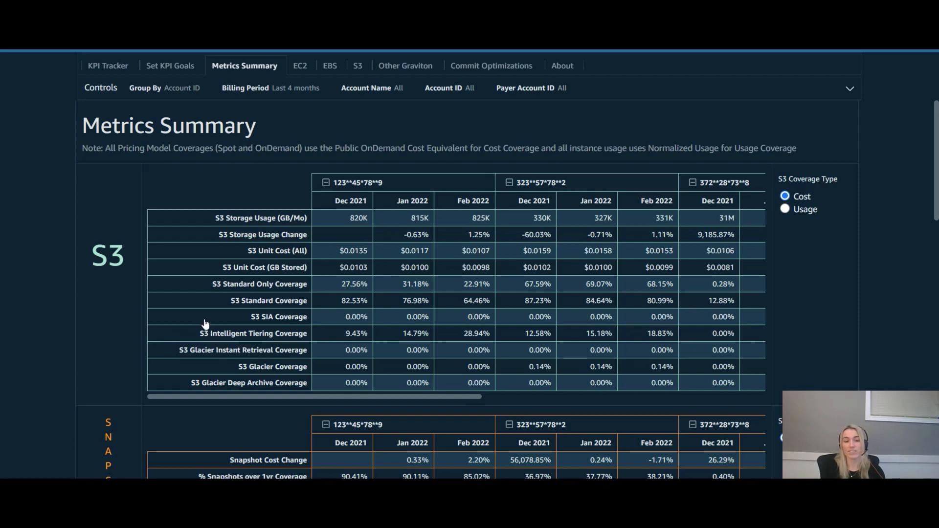
{"action": "mouse_move", "coordinate": [203, 324]}
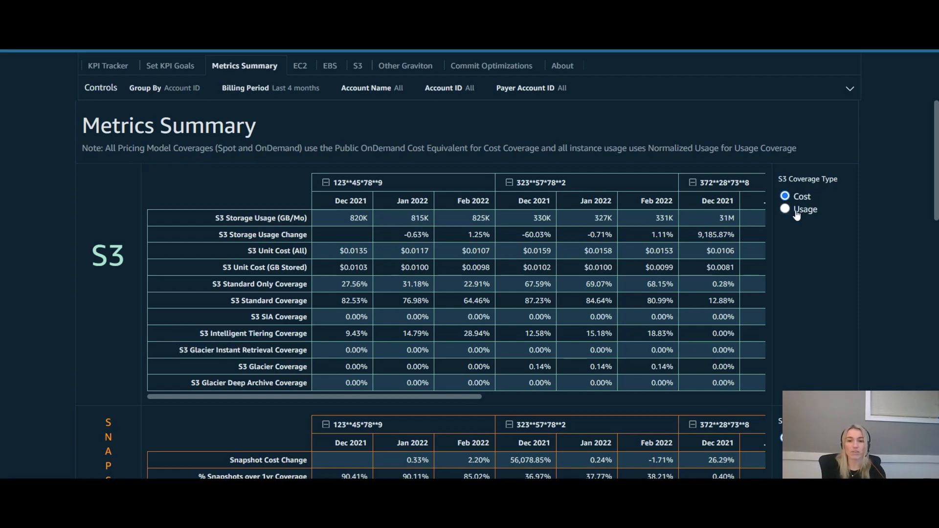
Set the S3 Coverage Type control to Usage
{"action": "left_click", "coordinate": [784, 209]}
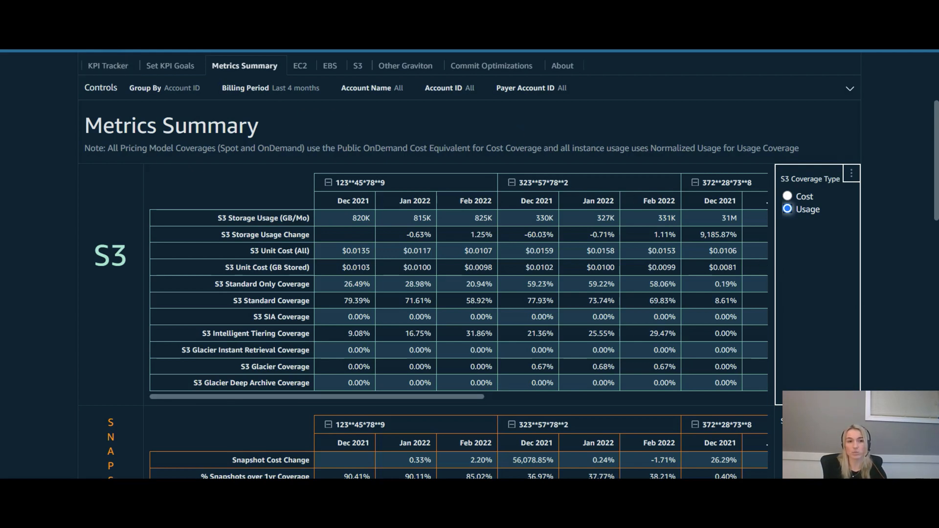
Return to Storage Summary and scroll to the S3 and EBS unit cost charts
{"action": "left_click", "coordinate": [375, 65]}
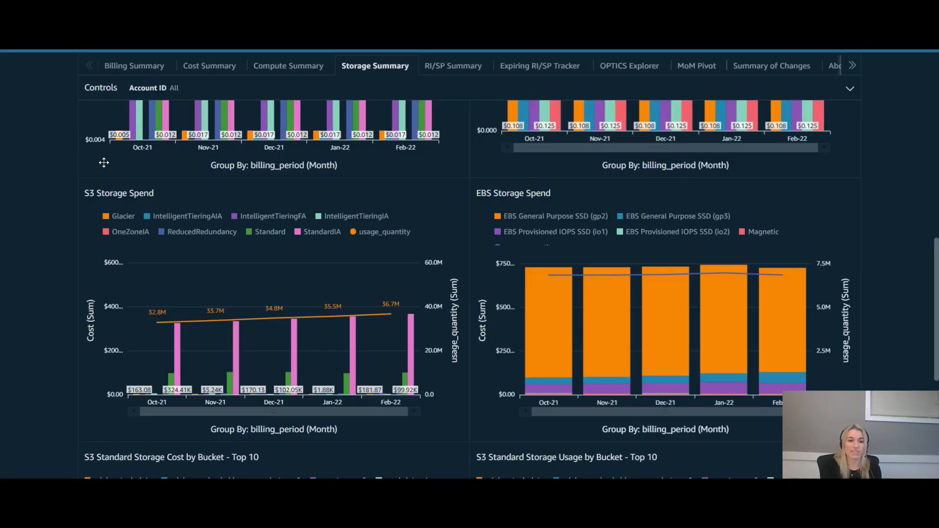
{"action": "scroll", "scroll_direction": "down", "scroll_amount": 3}
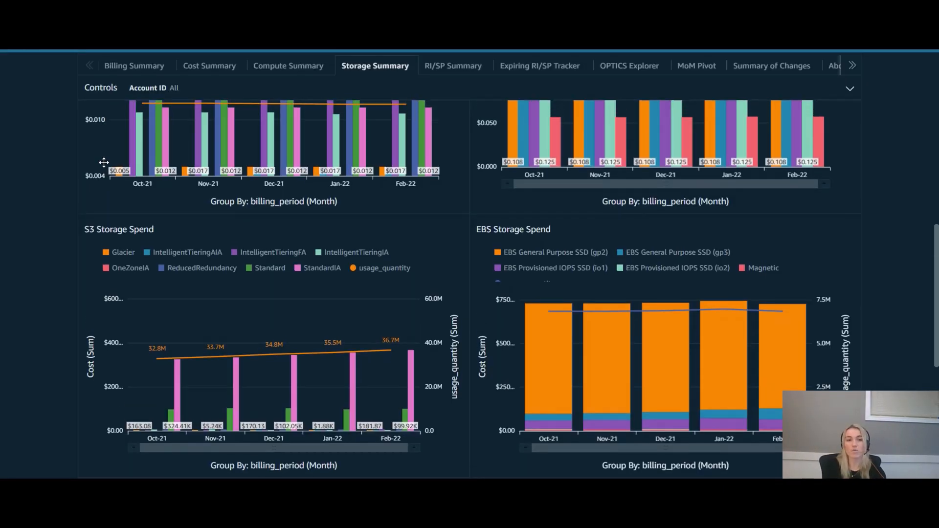
{"action": "scroll", "scroll_direction": "down", "scroll_amount": 3}
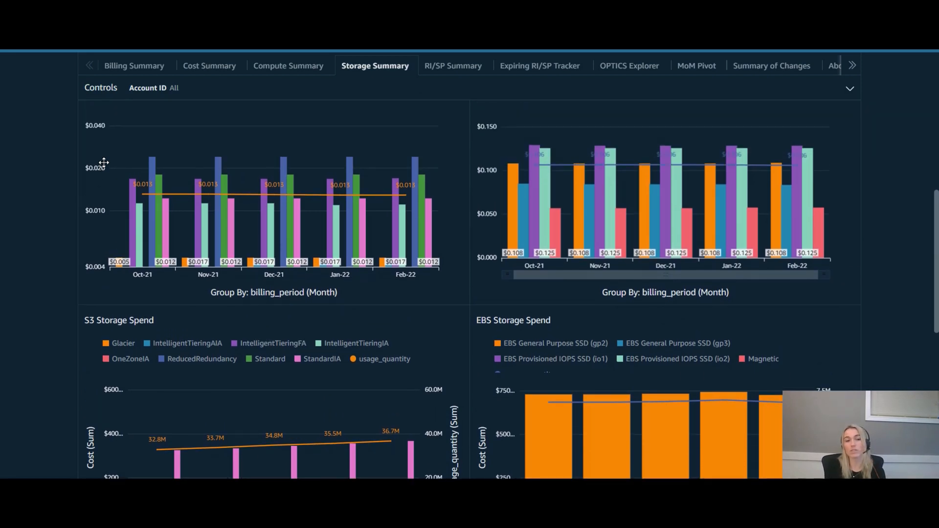
{"action": "scroll", "scroll_direction": "down", "scroll_amount": 3}
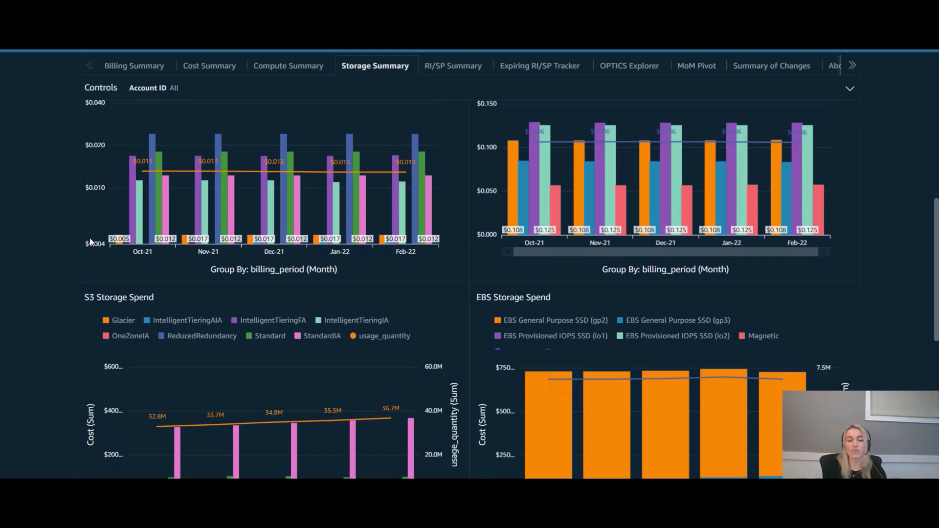
{"action": "scroll", "scroll_direction": "down", "scroll_amount": 3}
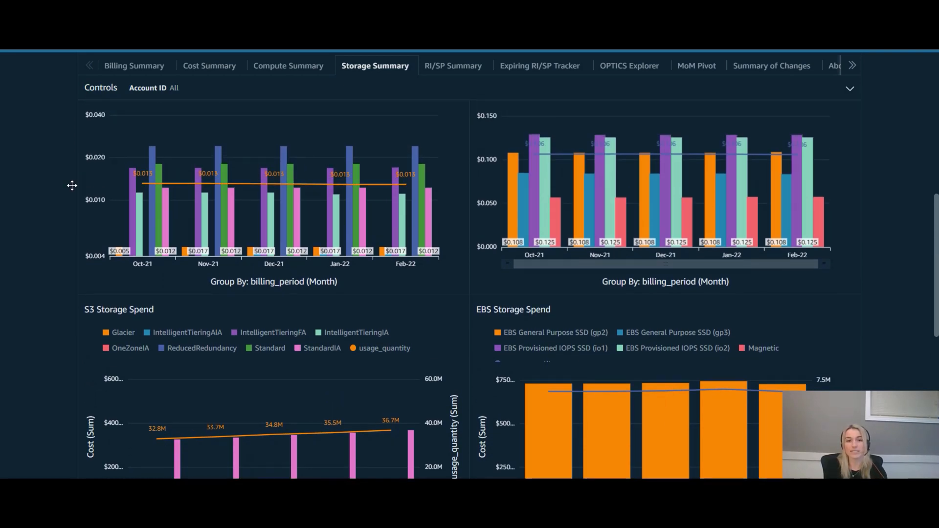
{"action": "scroll", "scroll_direction": "down", "scroll_amount": 3}
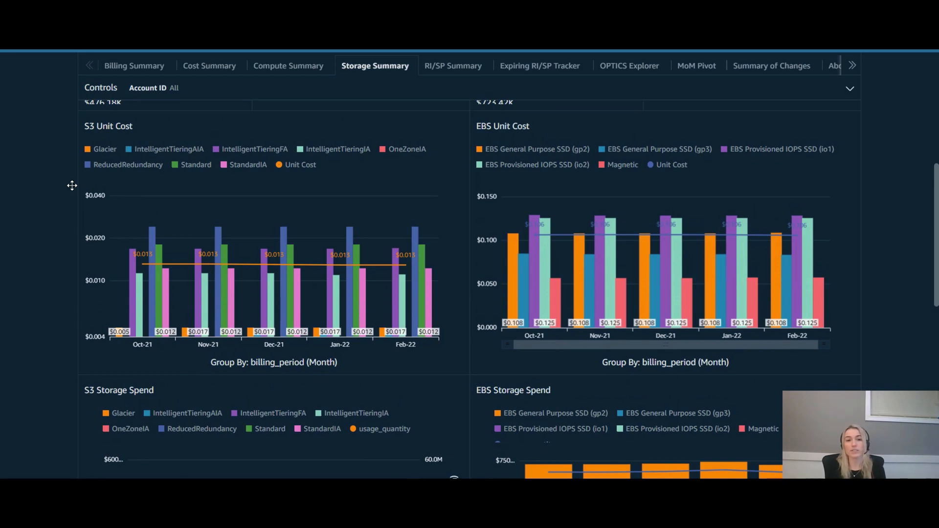